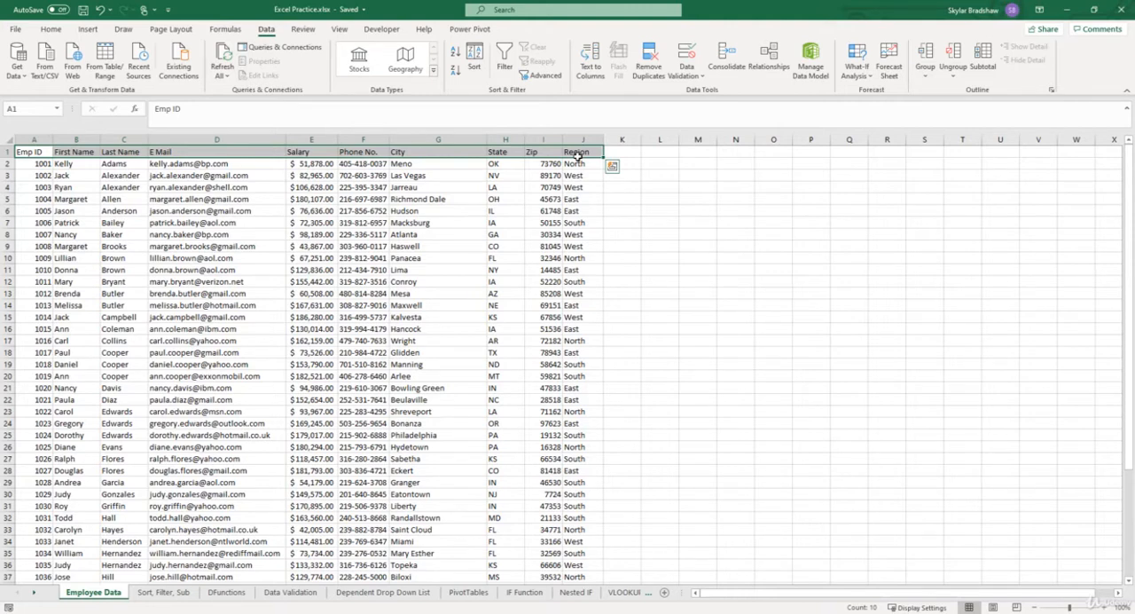
mouse_move(656, 174)
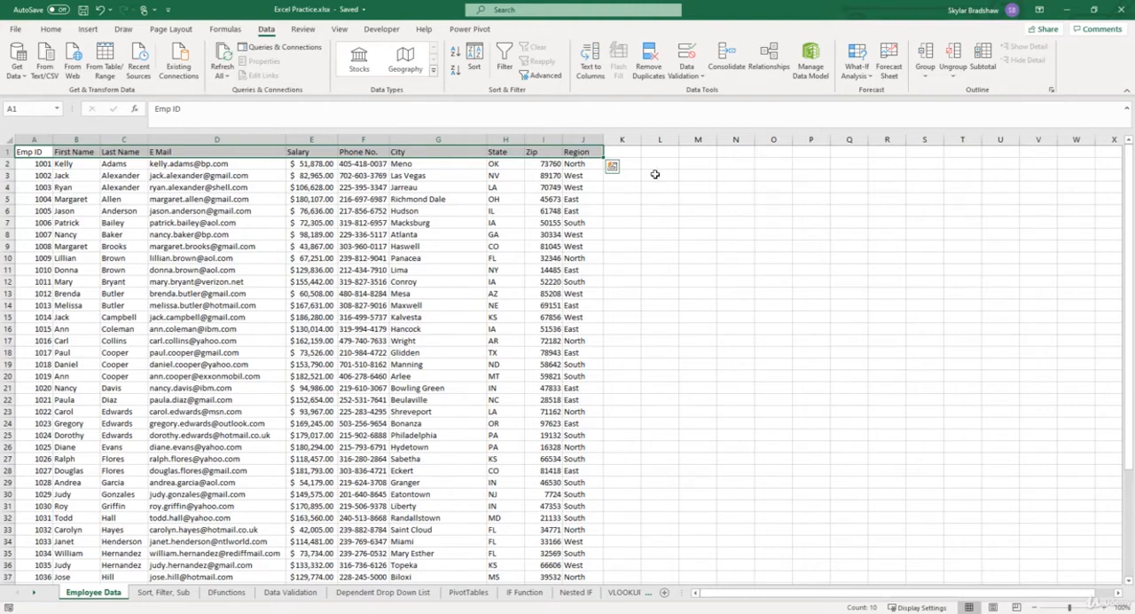
scroll(down, 3)
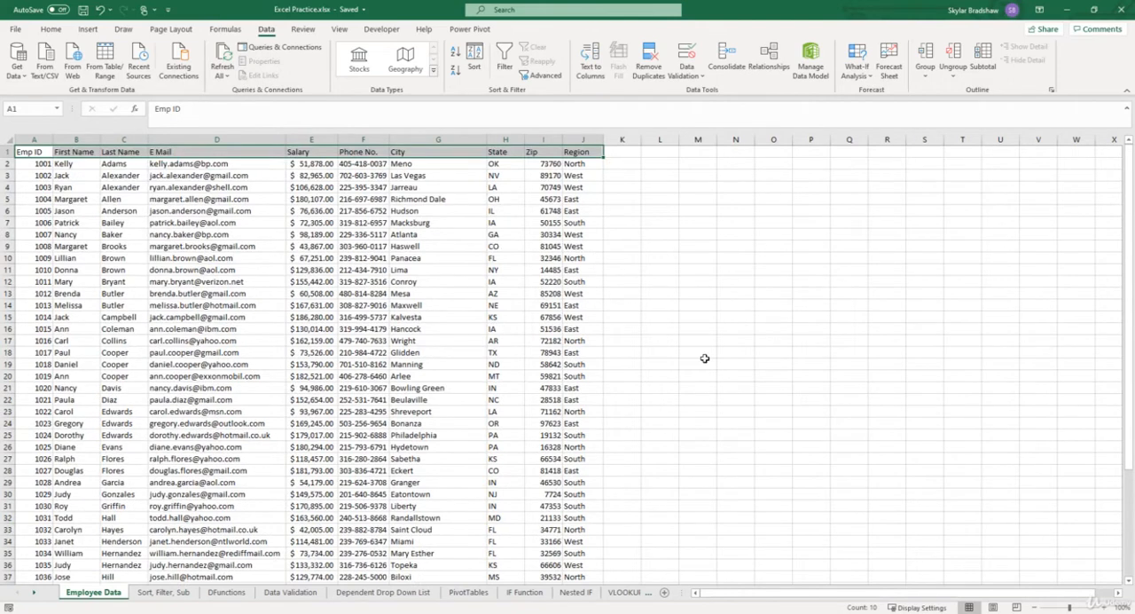
scroll(down, 3)
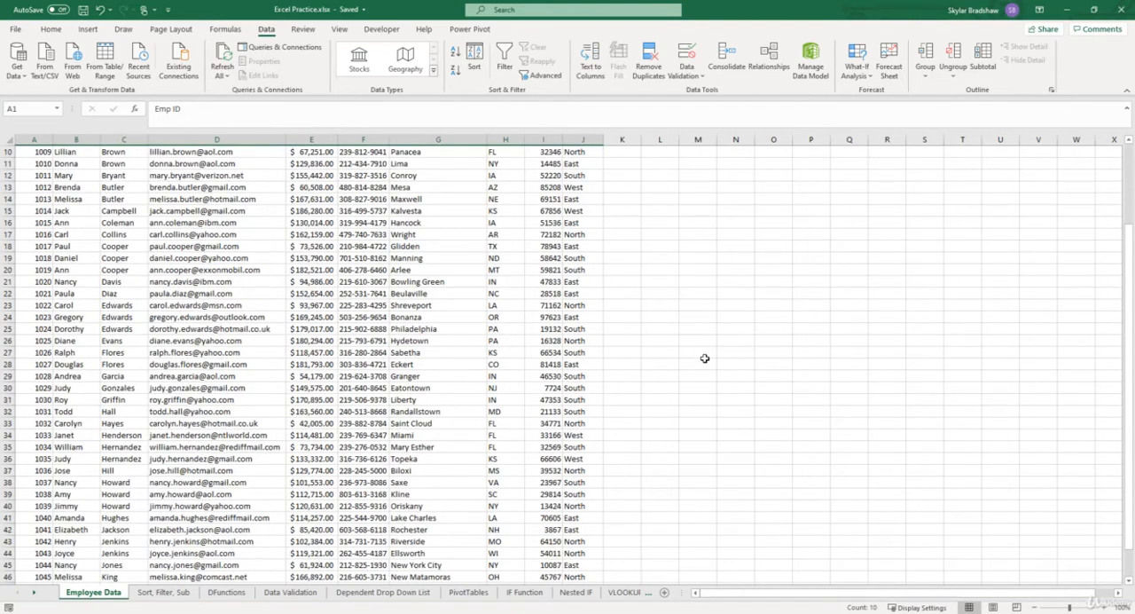
scroll(up, 3)
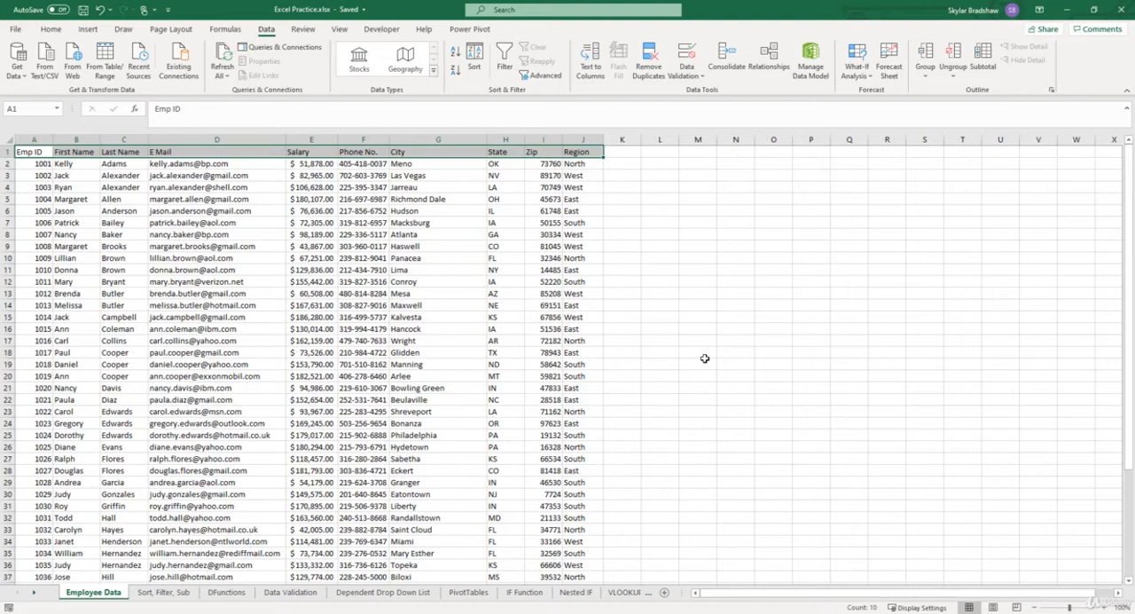
mouse_move(698, 358)
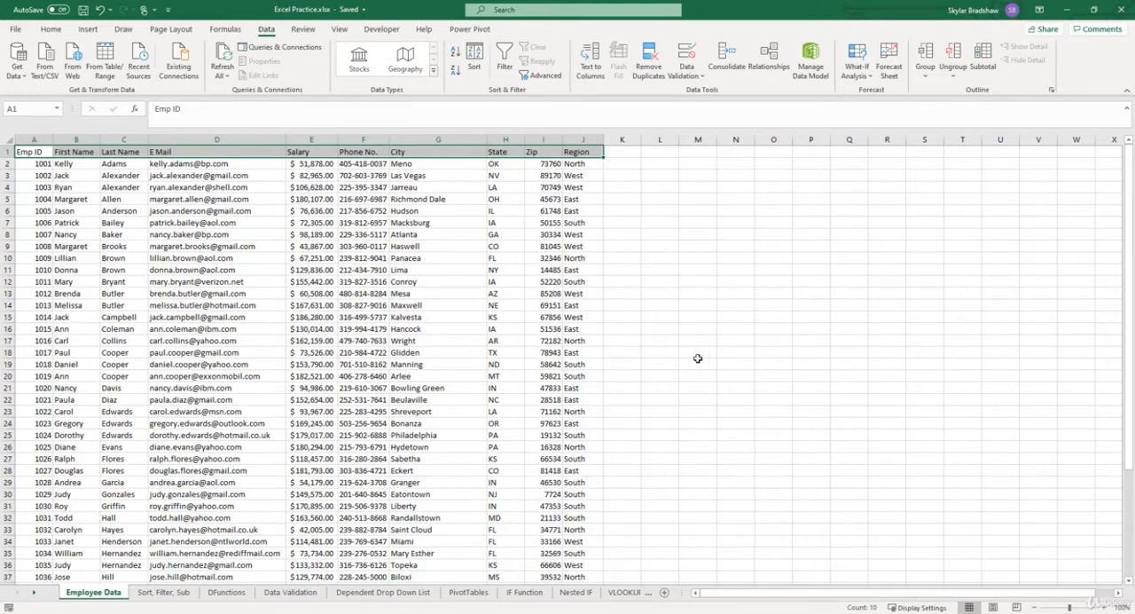
click(9, 363)
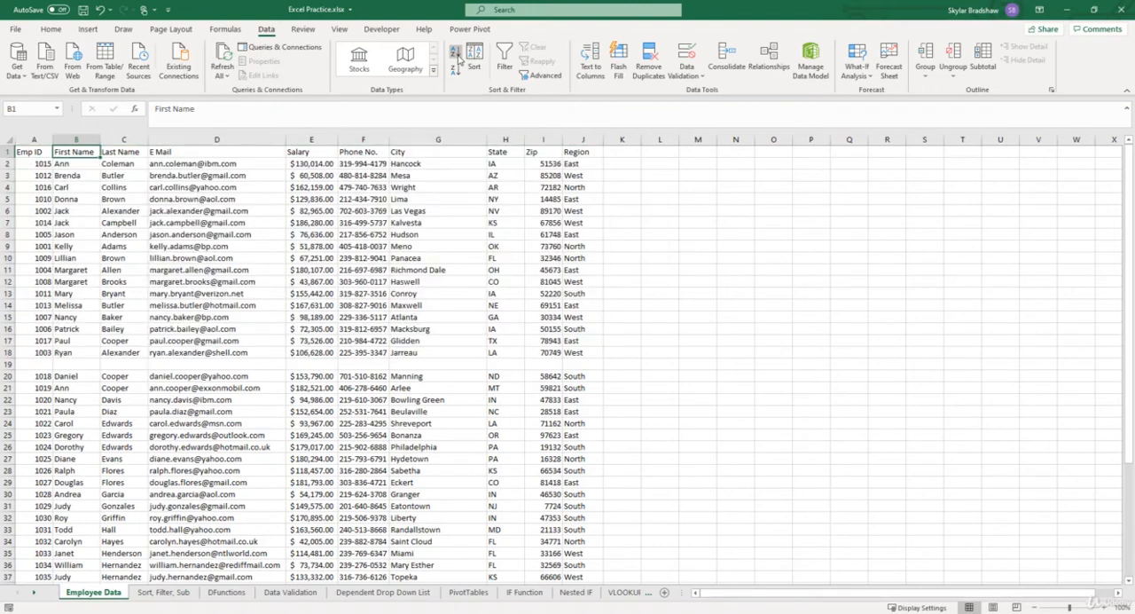
mouse_move(456, 50)
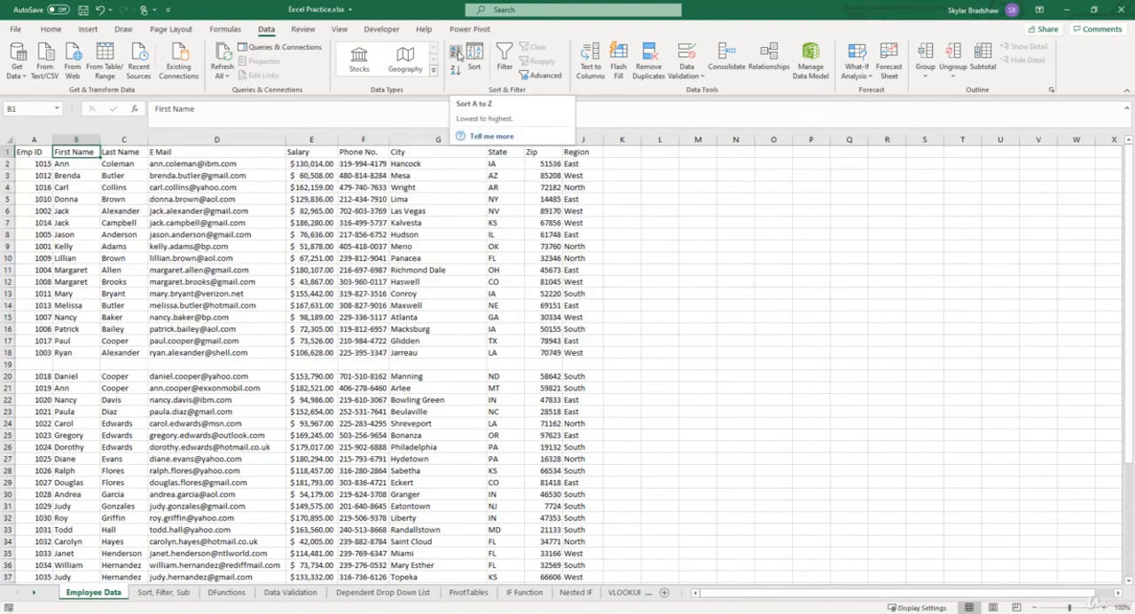
mouse_move(87, 161)
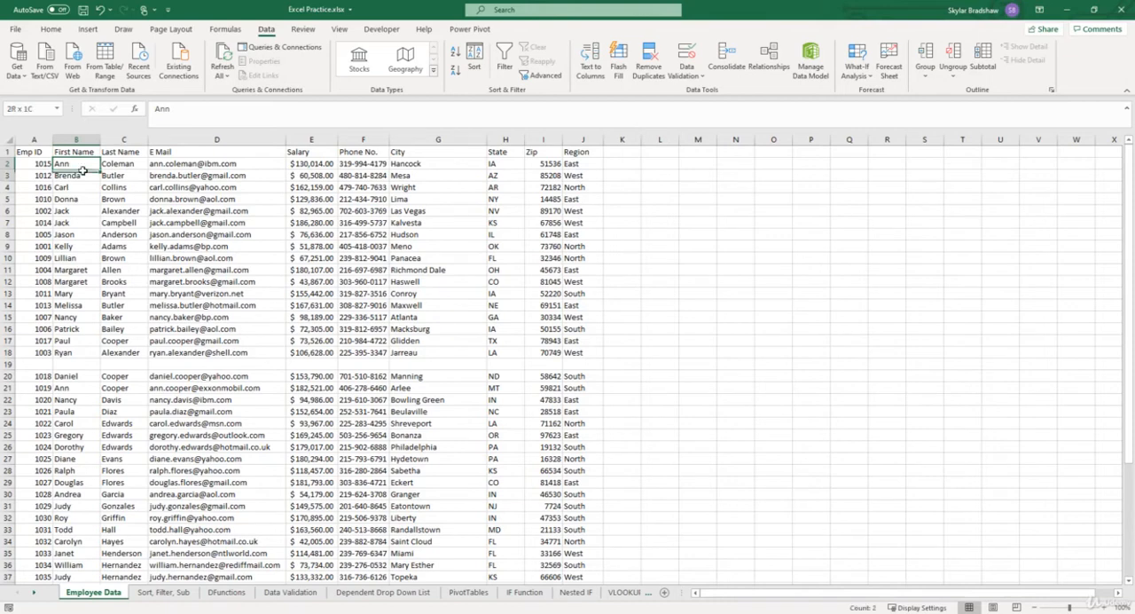
drag(75, 163, 76, 352)
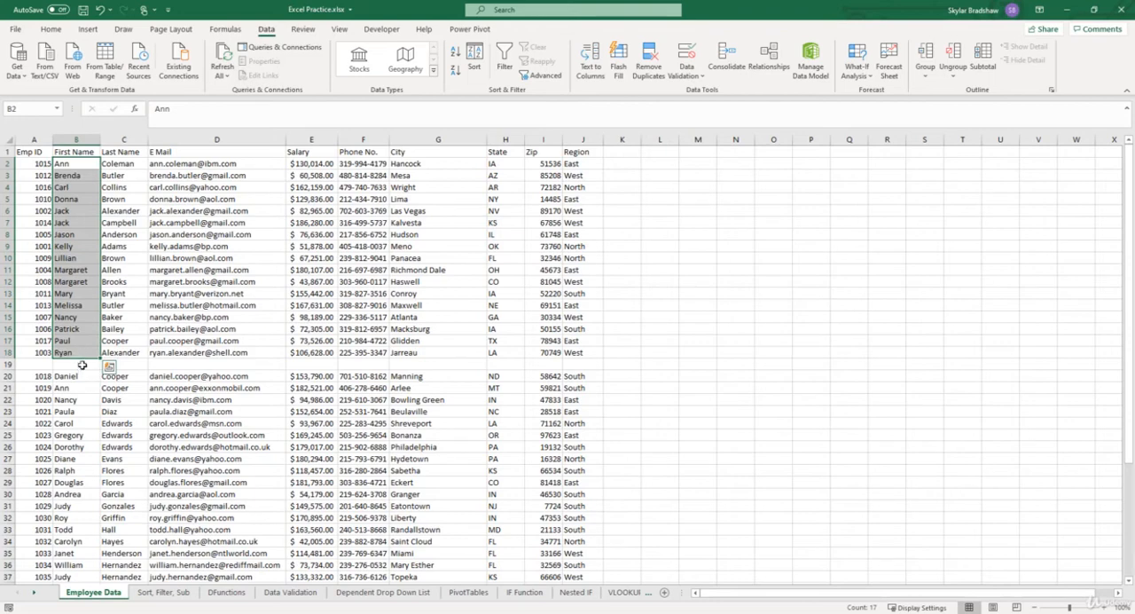
mouse_move(85, 399)
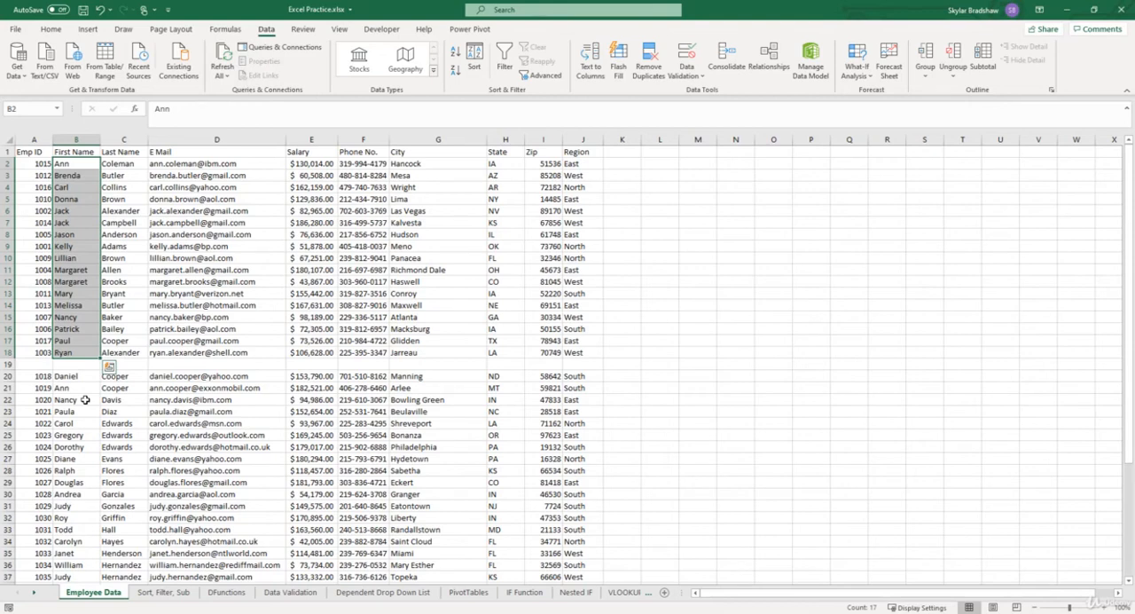